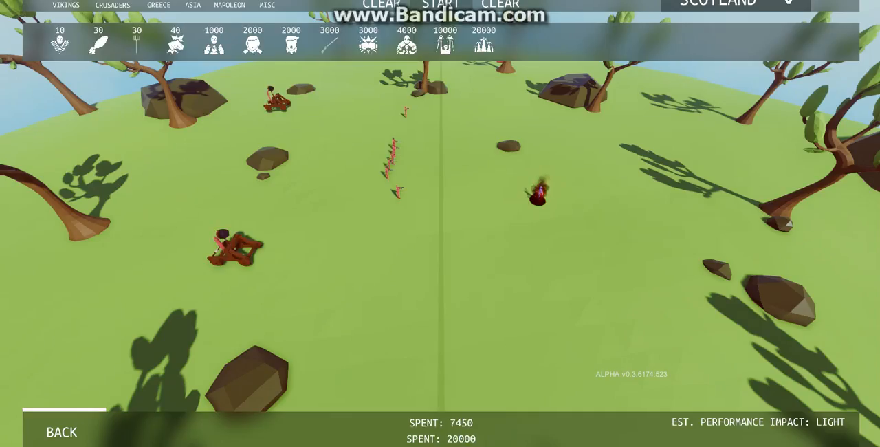
Replace the catapults with a diagonal line of about twenty M16 soldiers costing 60000.
{"action": "left_click", "coordinate": [441, 4]}
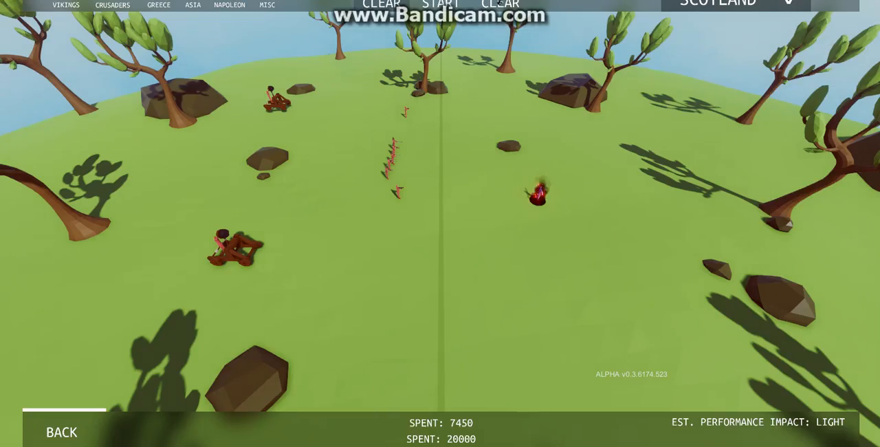
{"action": "left_click", "coordinate": [500, 5]}
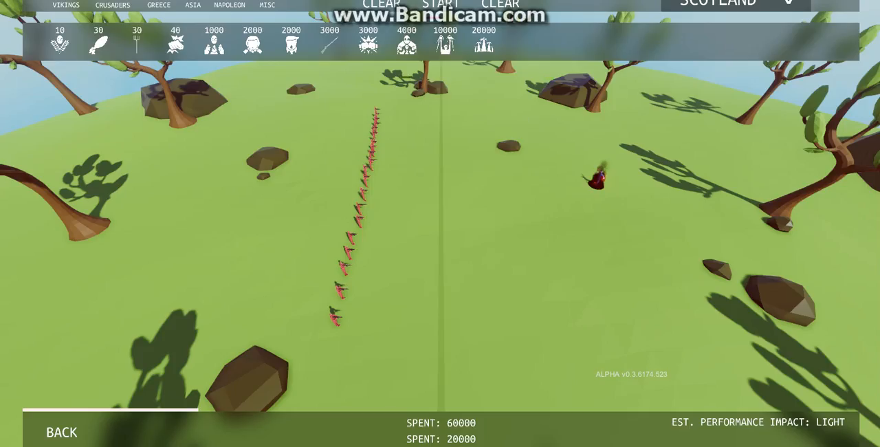
Run the sandbox battle, then open a campaign level against a blue army with 2000 money.
{"action": "left_click", "coordinate": [441, 4]}
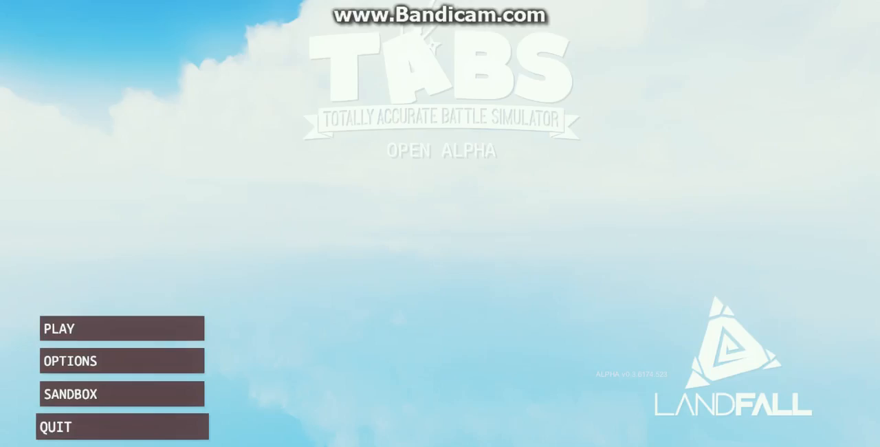
{"action": "left_click", "coordinate": [71, 394]}
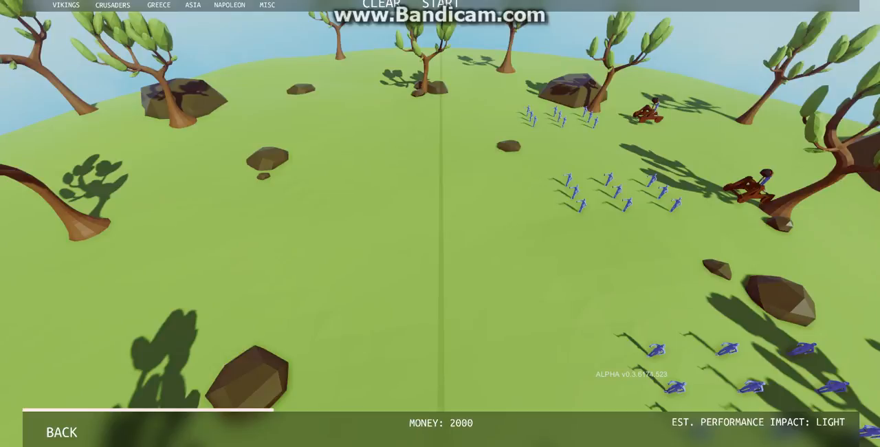
Place a single red unit on the left half, spending the money down to 0.
{"action": "left_click", "coordinate": [267, 6]}
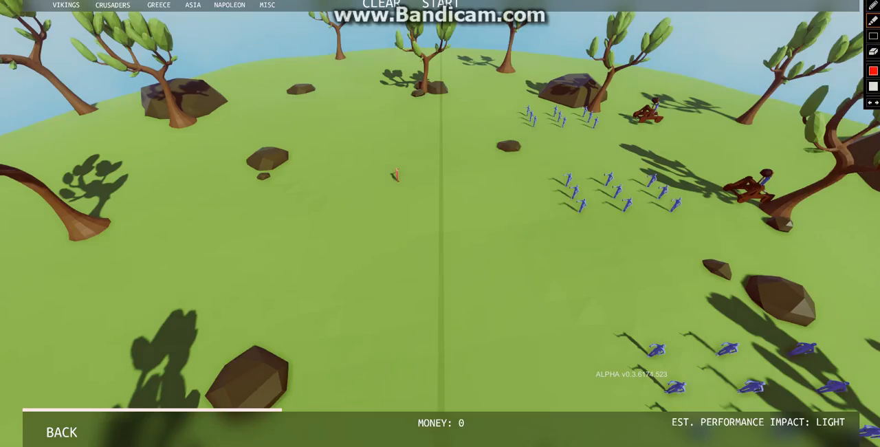
Handwrite 'kill me please' and large red strokes over the battlefield with Bandicam's pen.
{"action": "left_click", "coordinate": [193, 151]}
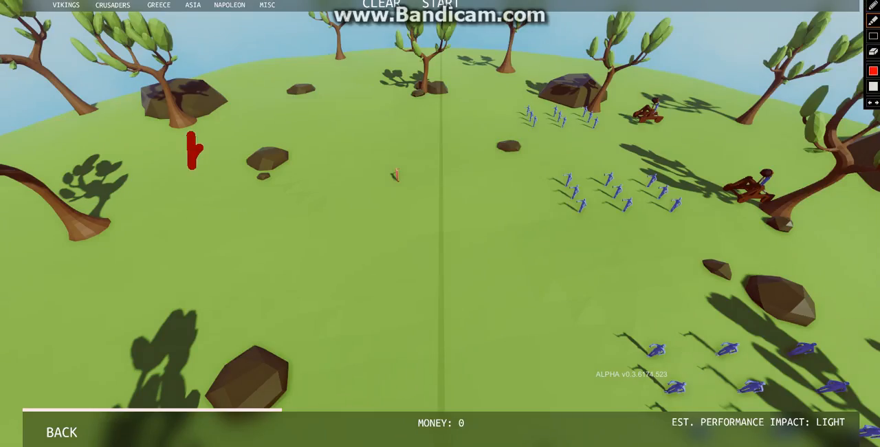
{"action": "left_click_drag", "start_coordinate": [196, 144], "coordinate": [227, 176]}
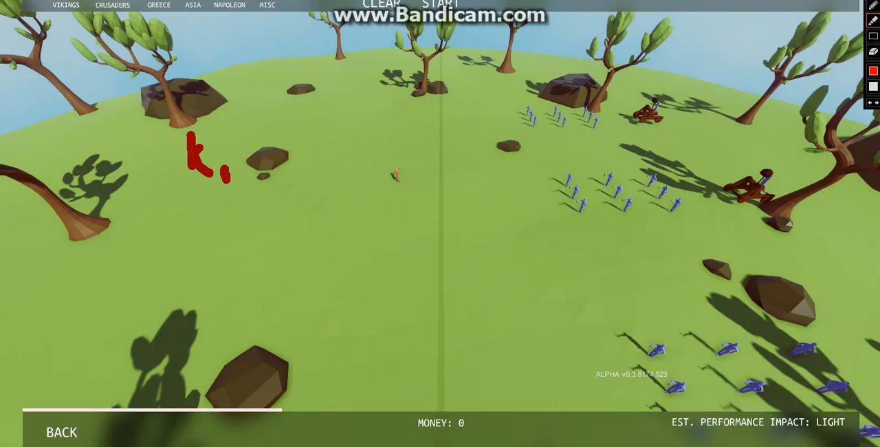
{"action": "left_click_drag", "start_coordinate": [237, 148], "coordinate": [238, 199]}
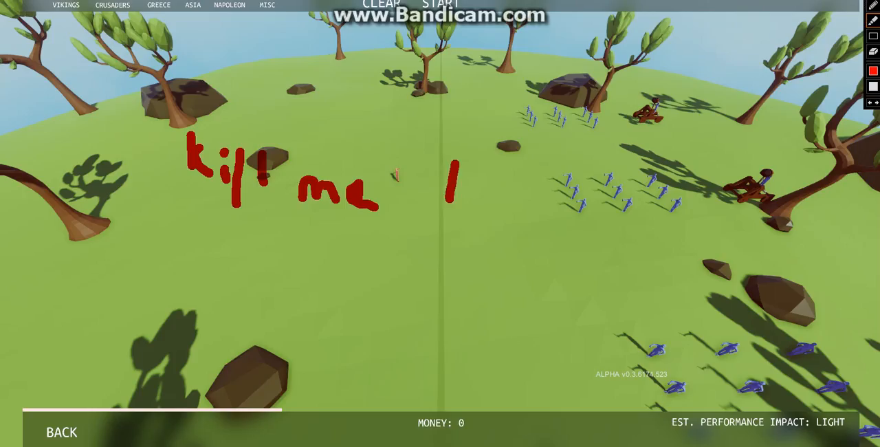
{"action": "left_click_drag", "start_coordinate": [475, 169], "coordinate": [467, 217]}
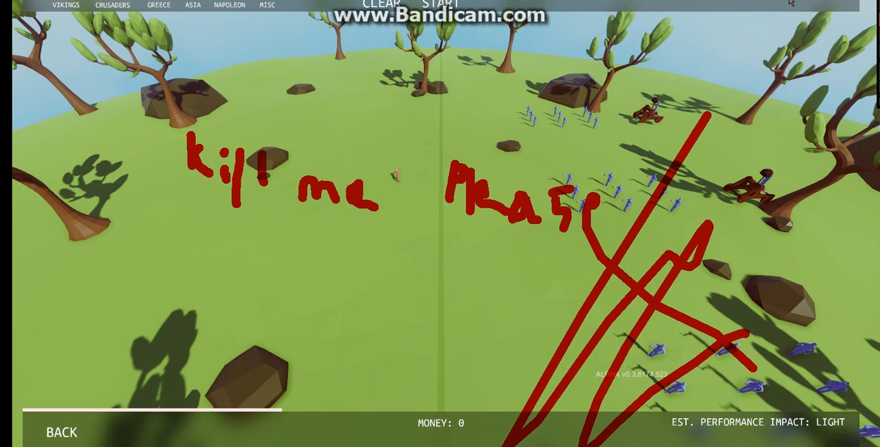
Clear the red scribbles and stack two catapults mid-field, leaving 500 money.
{"action": "left_click", "coordinate": [381, 4]}
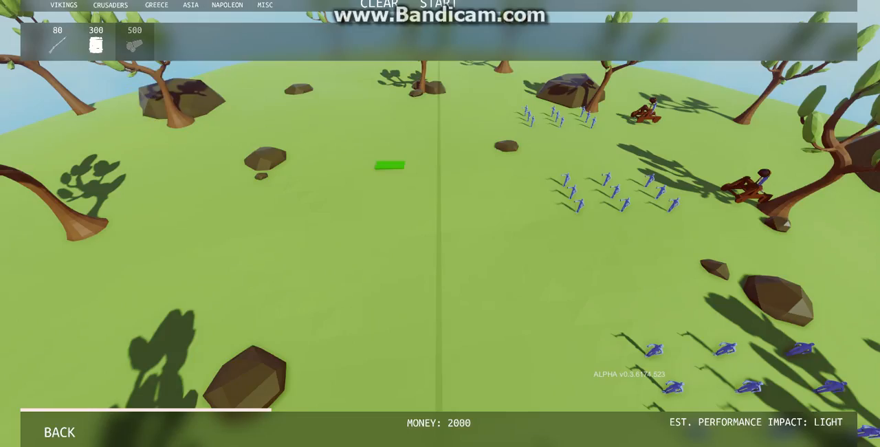
{"action": "left_click", "coordinate": [390, 164]}
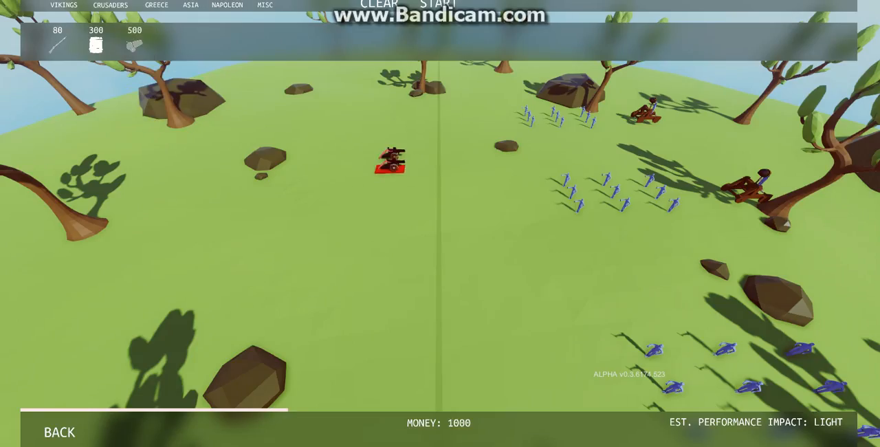
{"action": "left_click", "coordinate": [390, 162]}
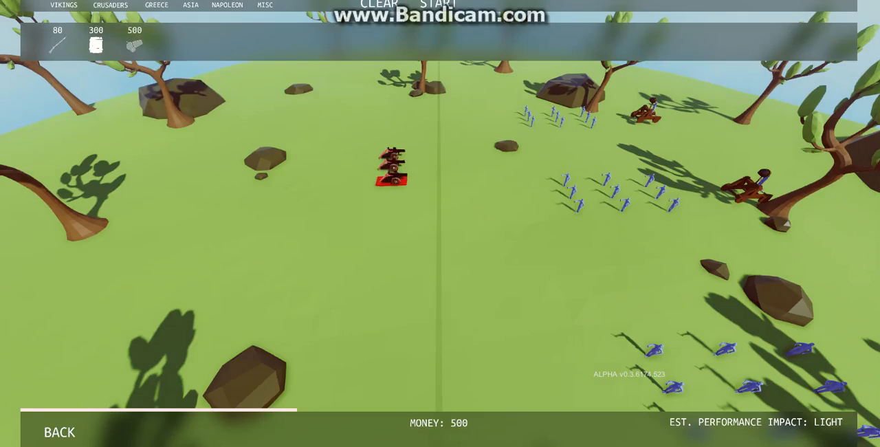